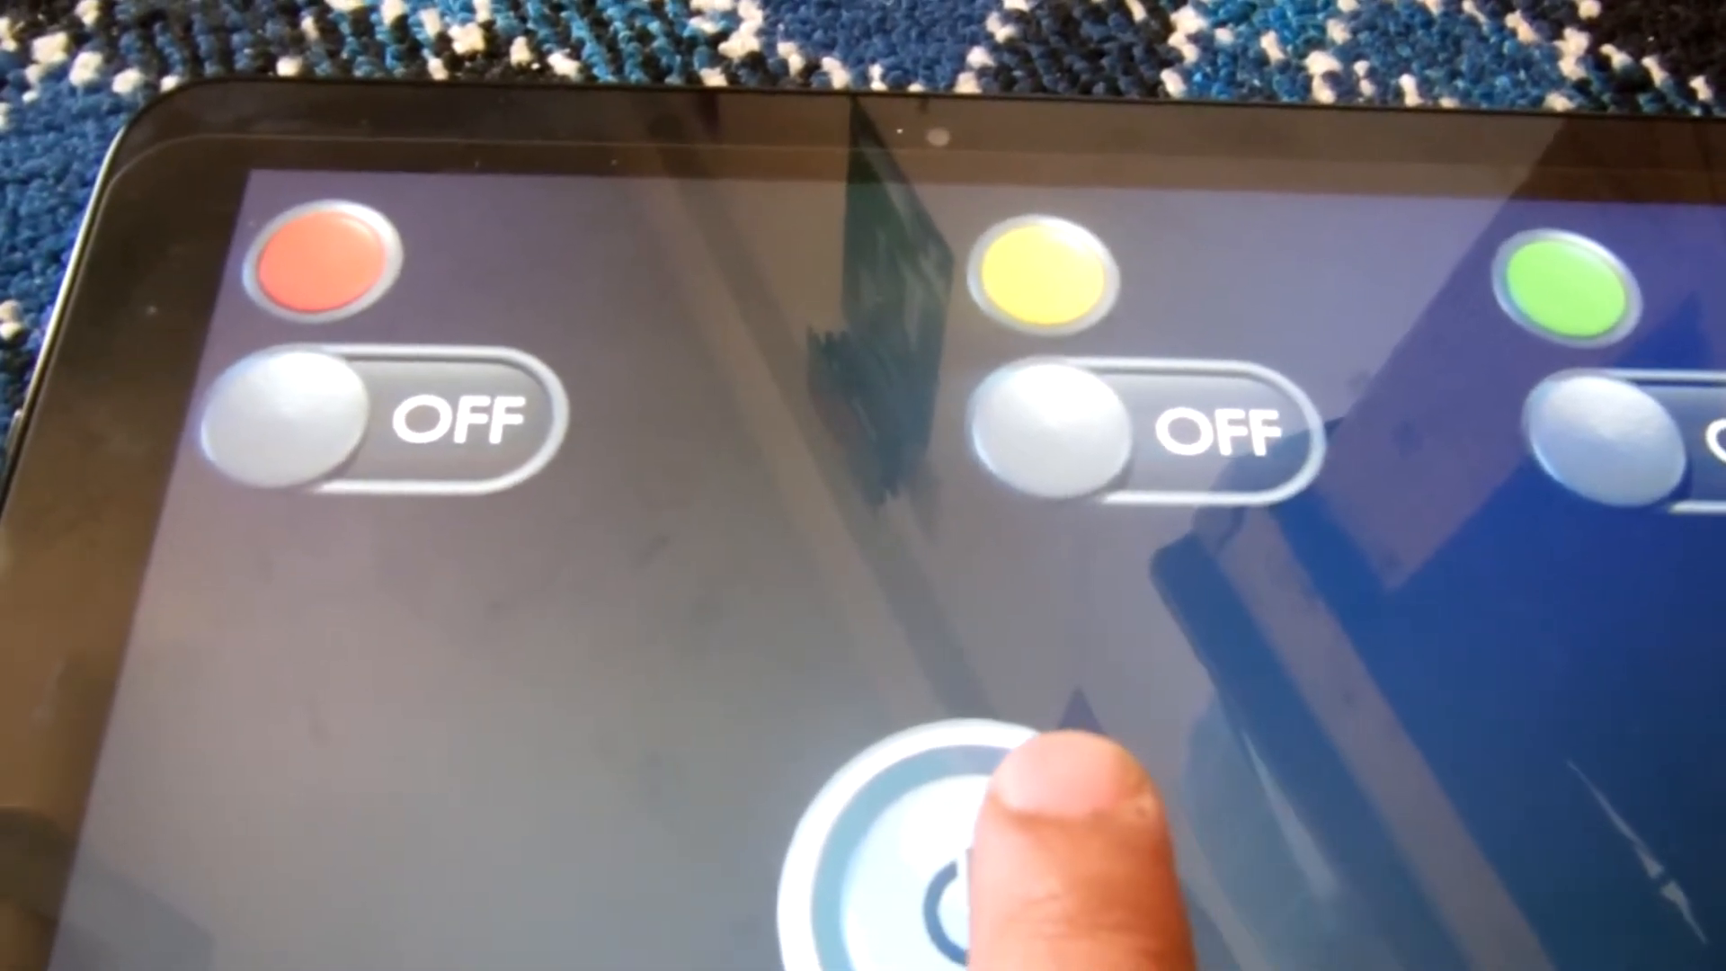
- Connect to the first paired HC-05 device from the Connect screen and return to the panels list
click(902, 847)
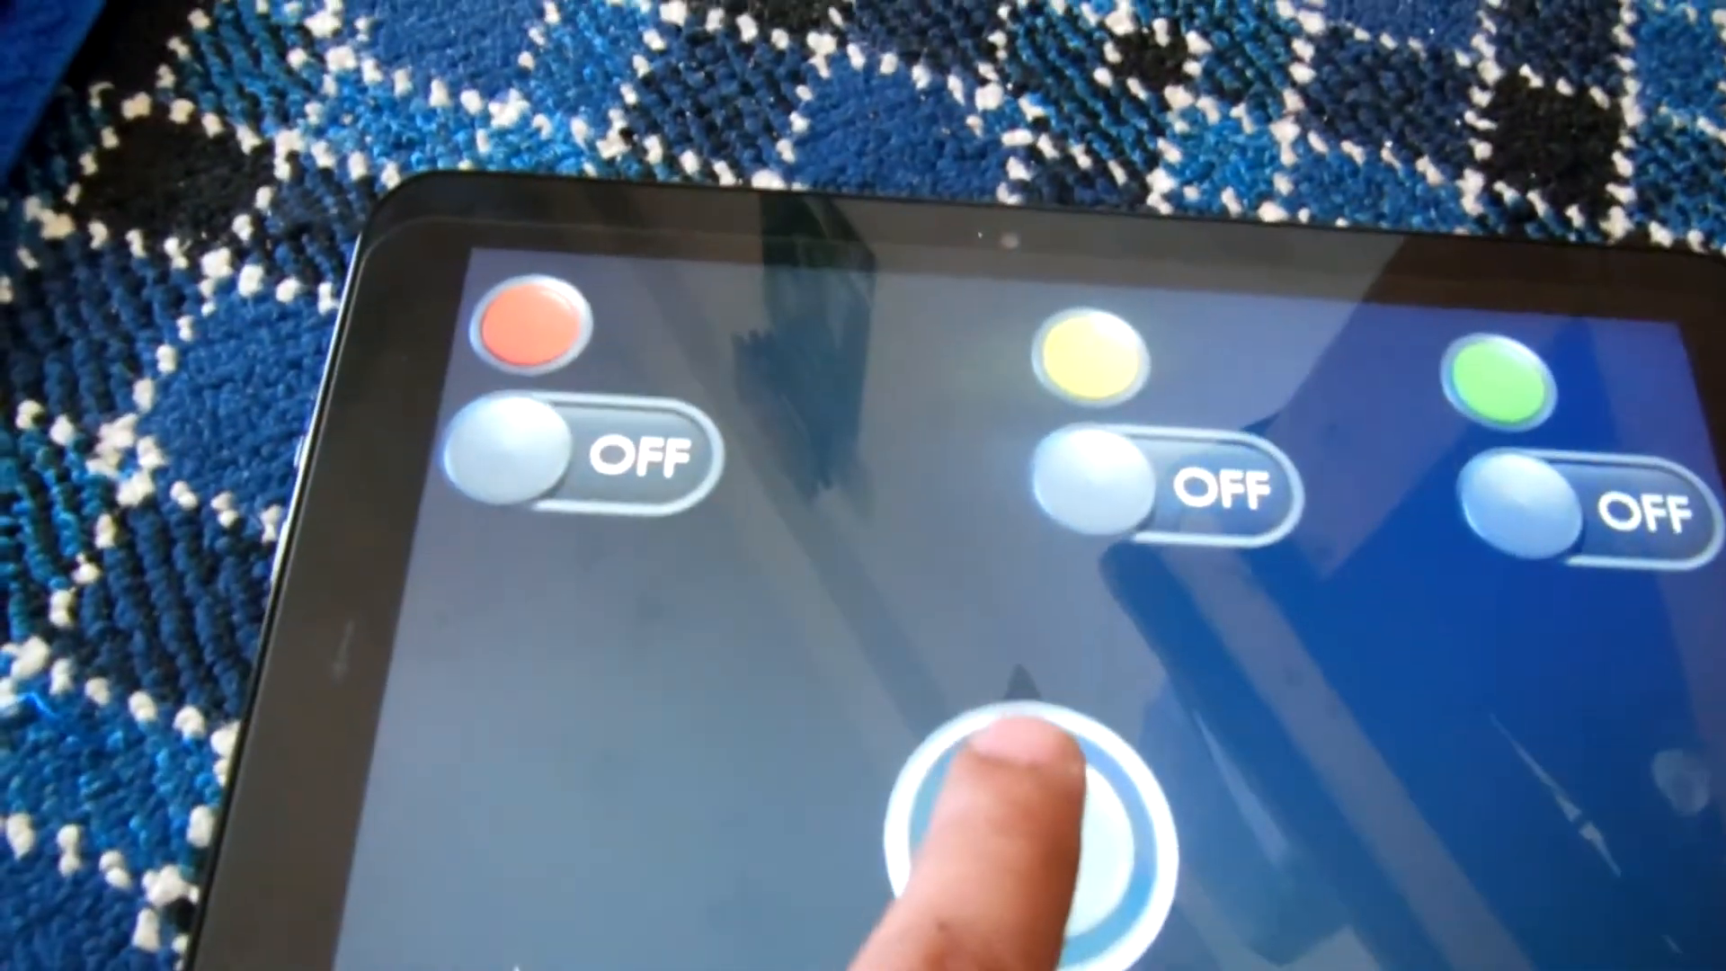
click(583, 462)
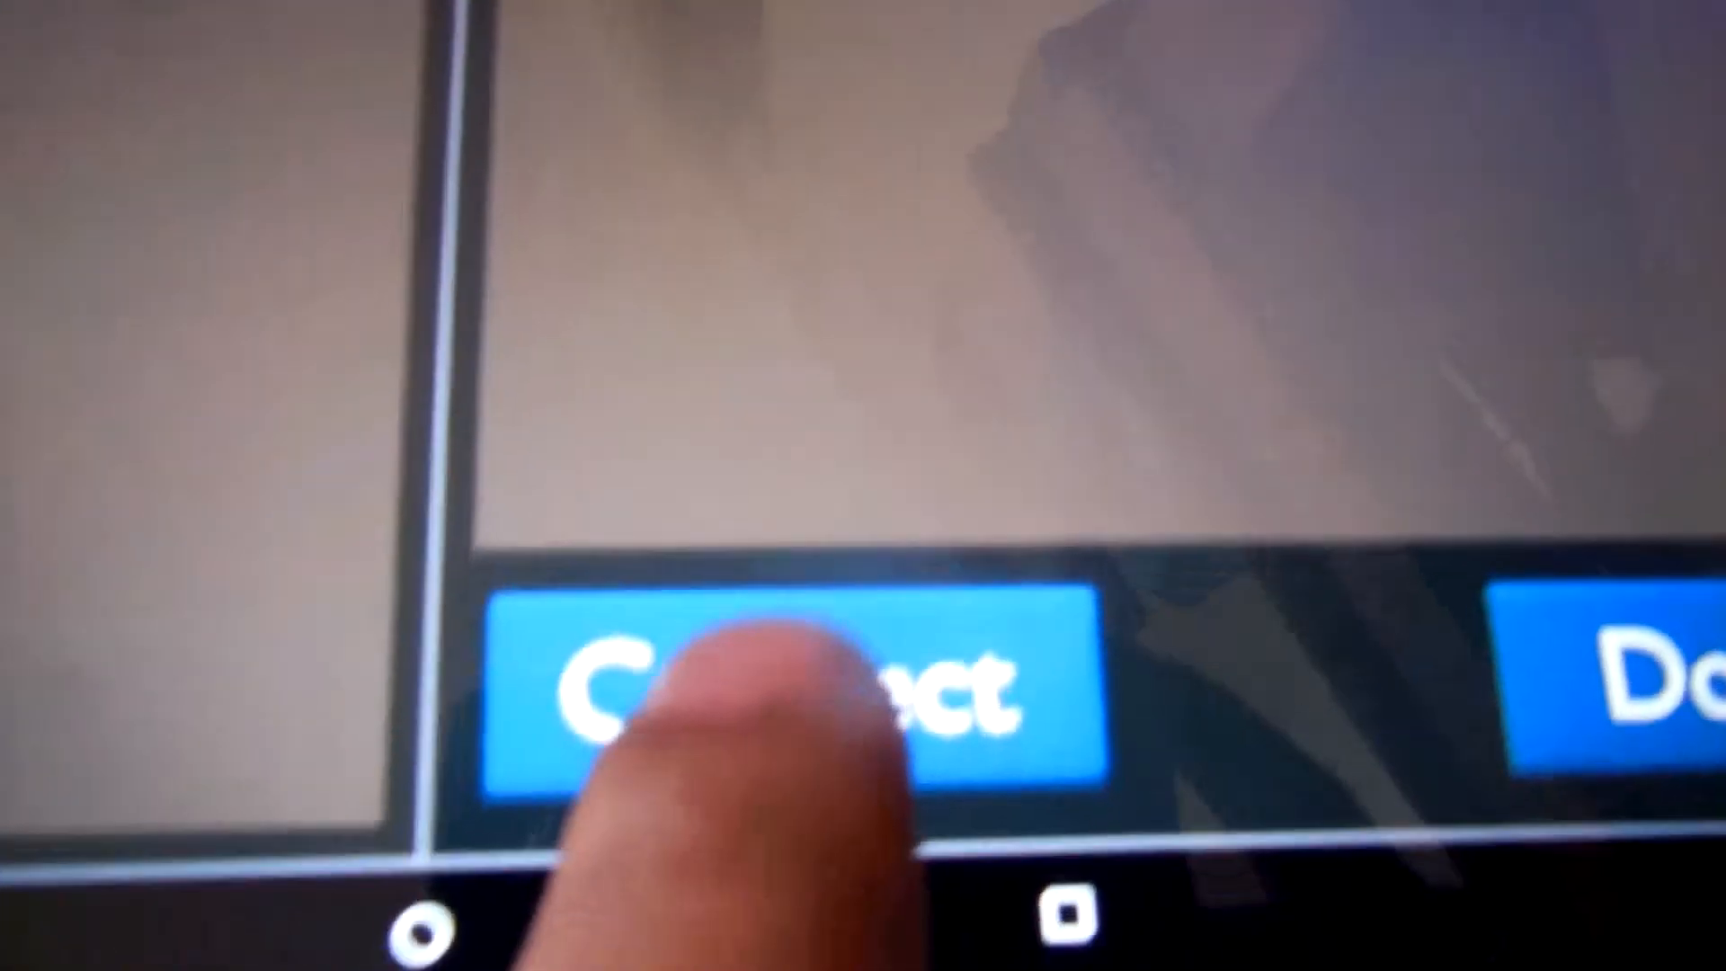
click(793, 694)
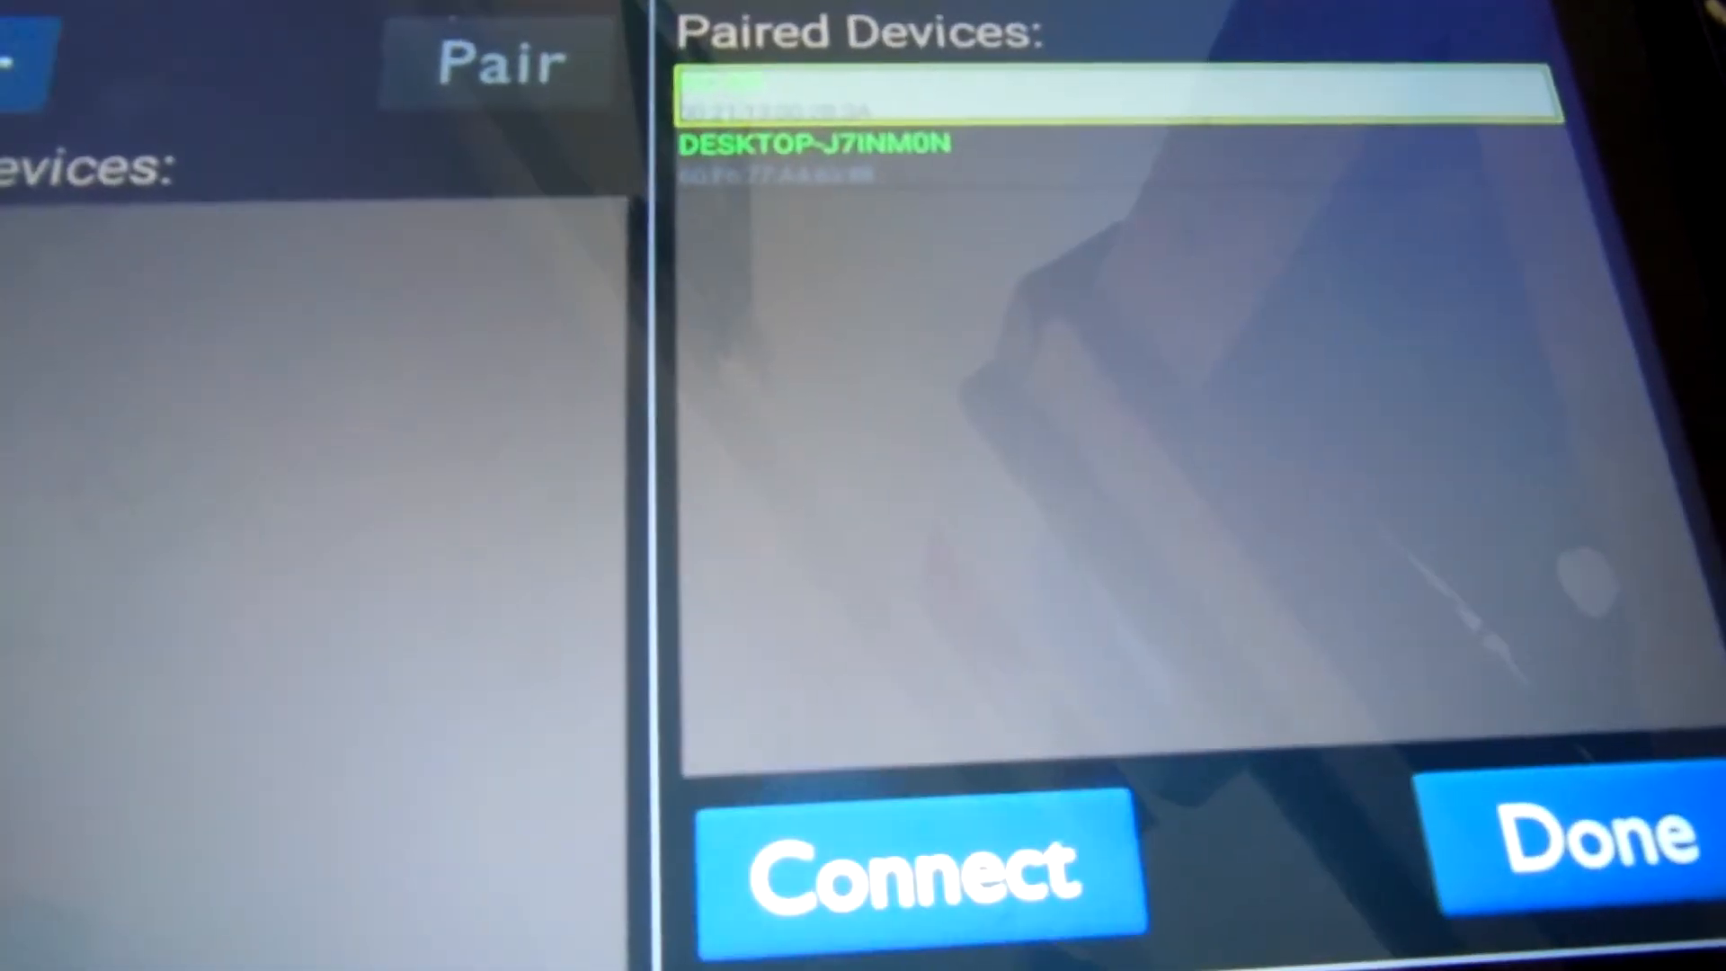
click(903, 864)
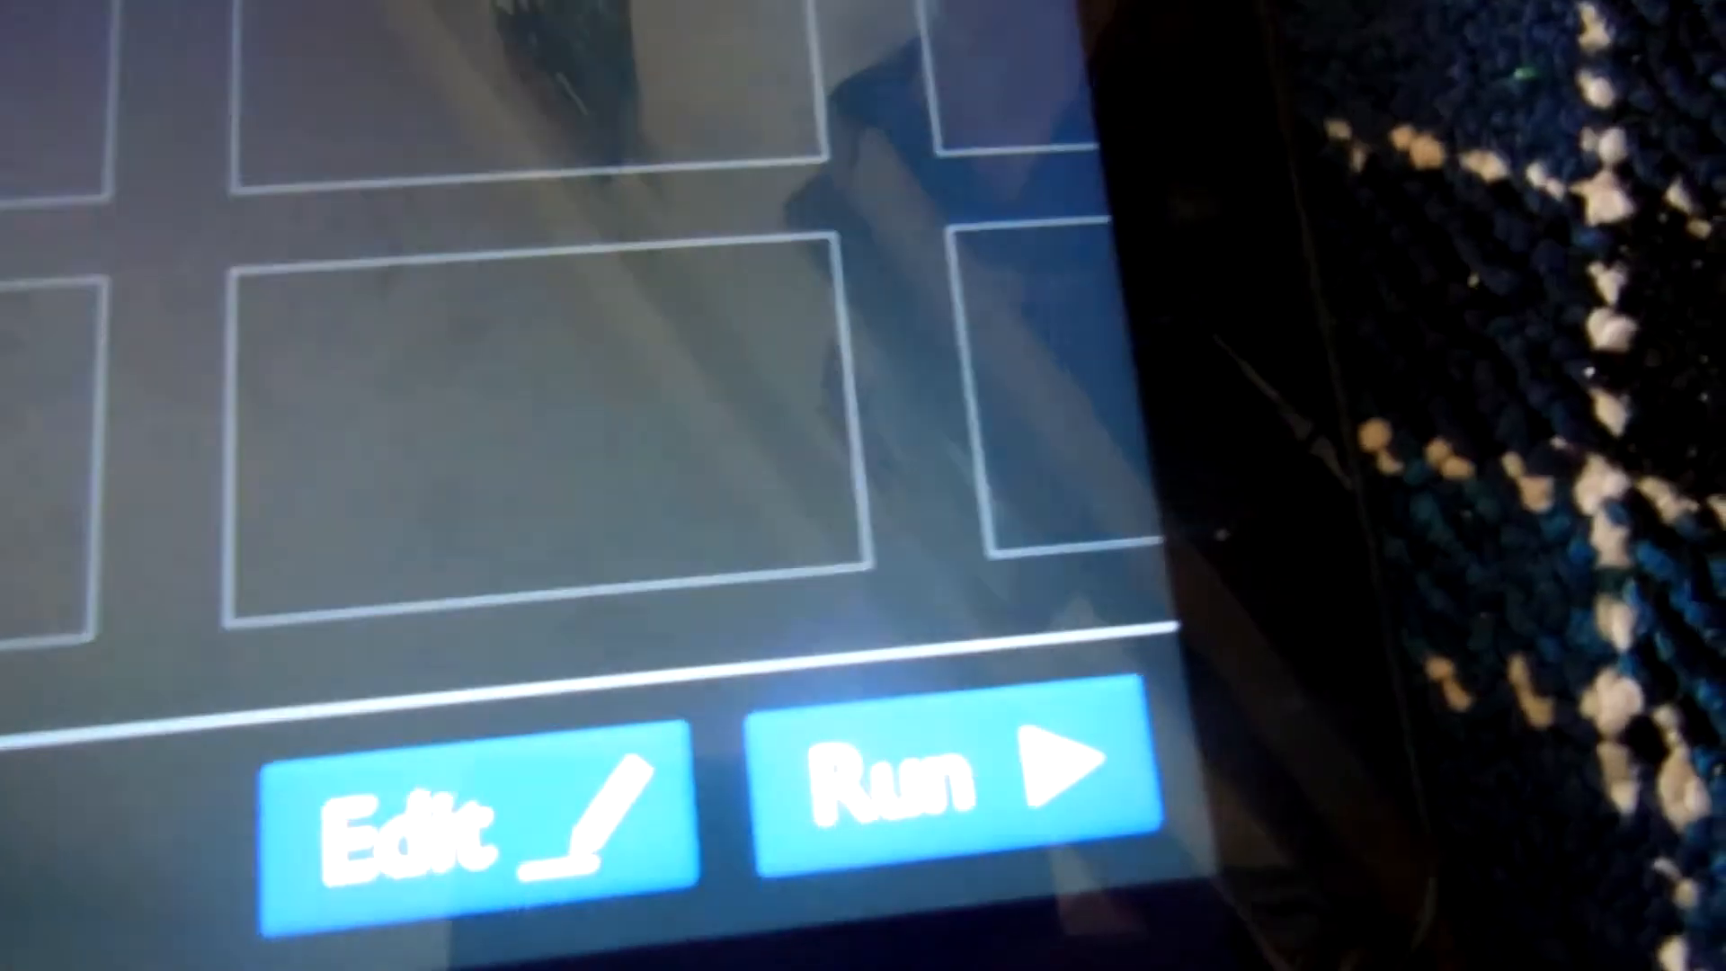
- Run the LED panel and flip the yellow LED switch on, then off again
click(914, 793)
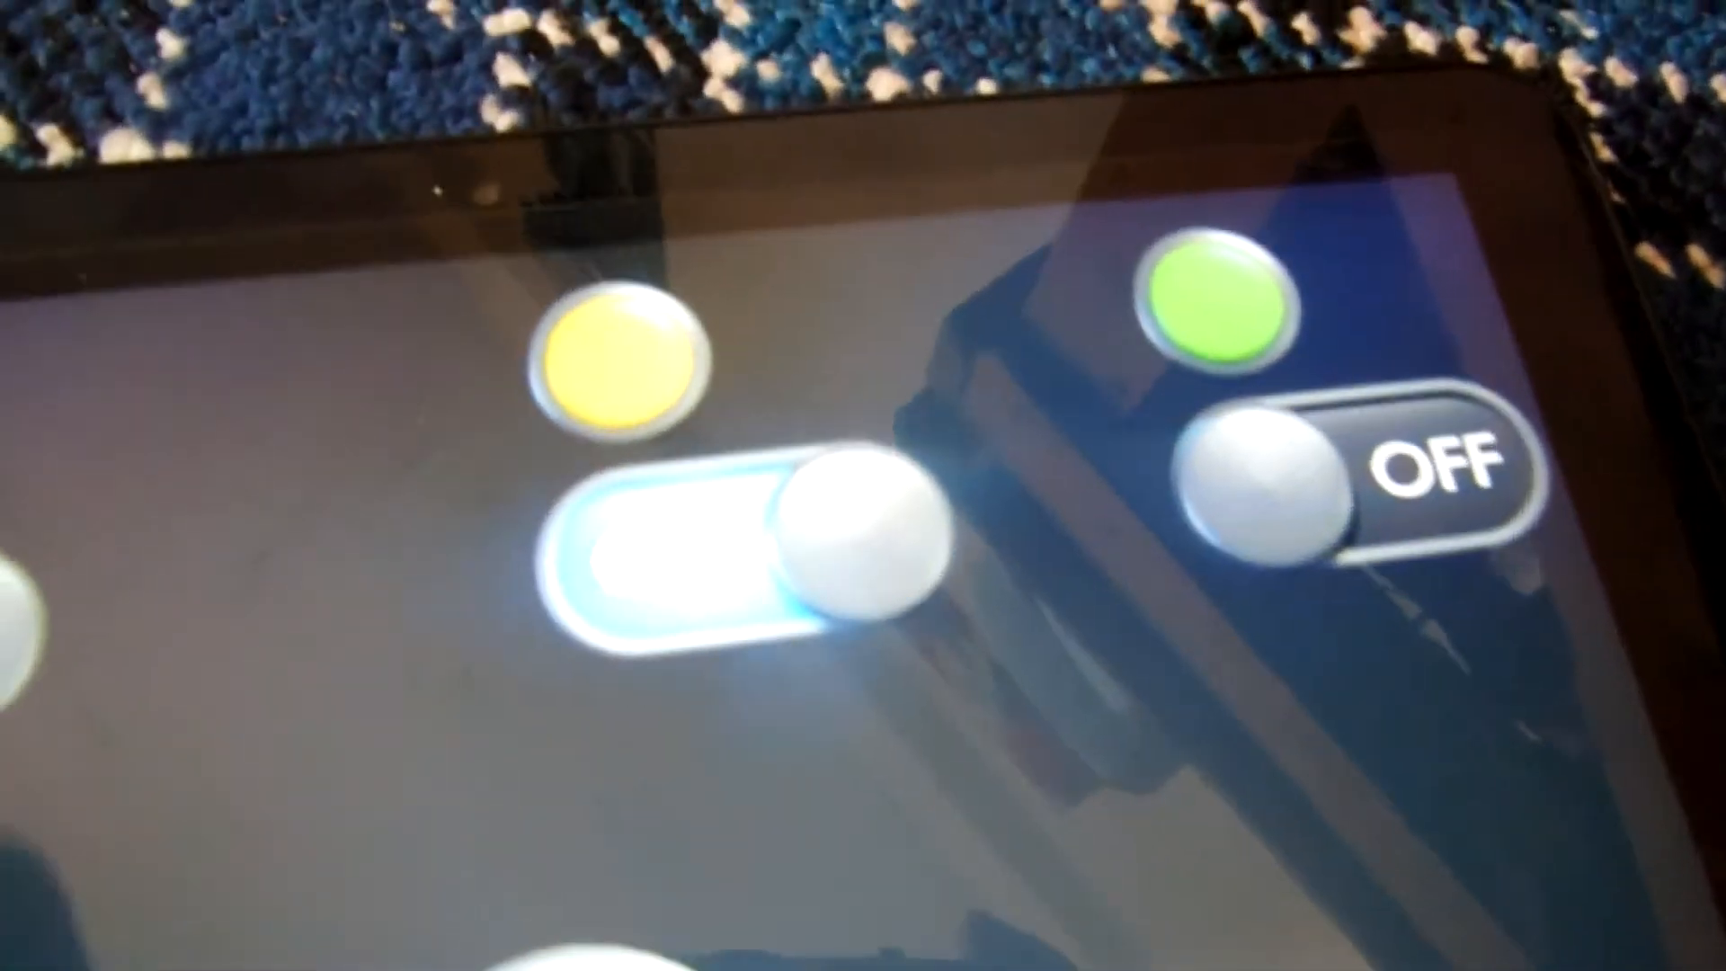
click(748, 539)
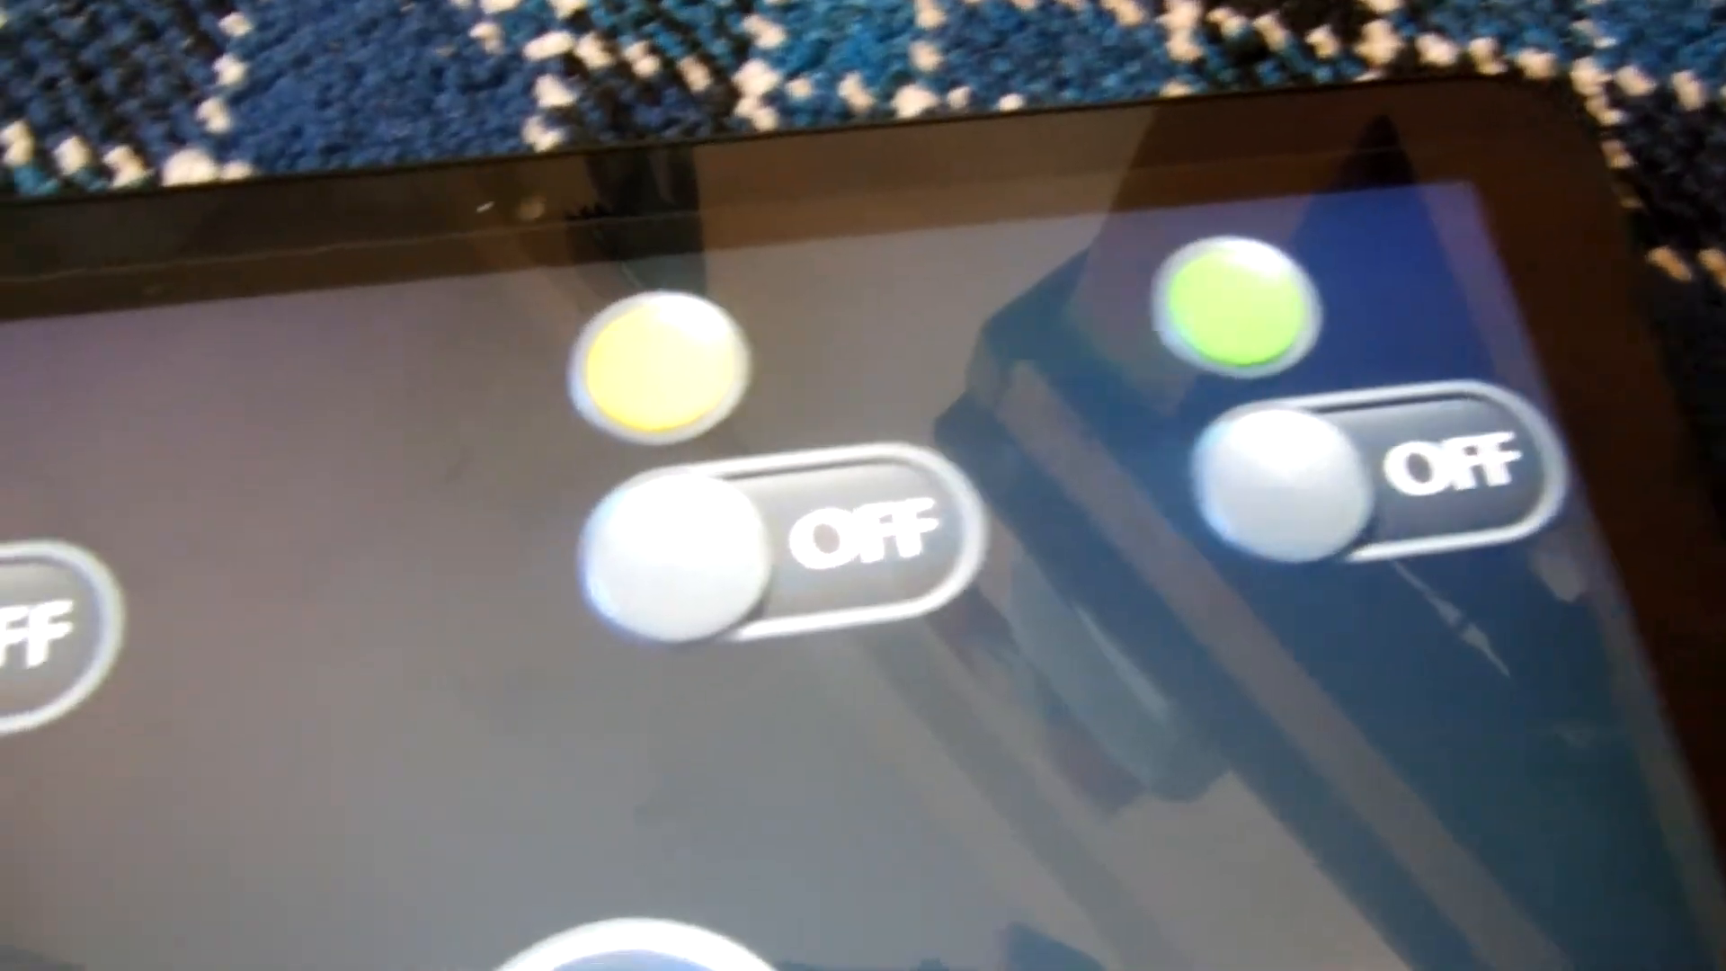